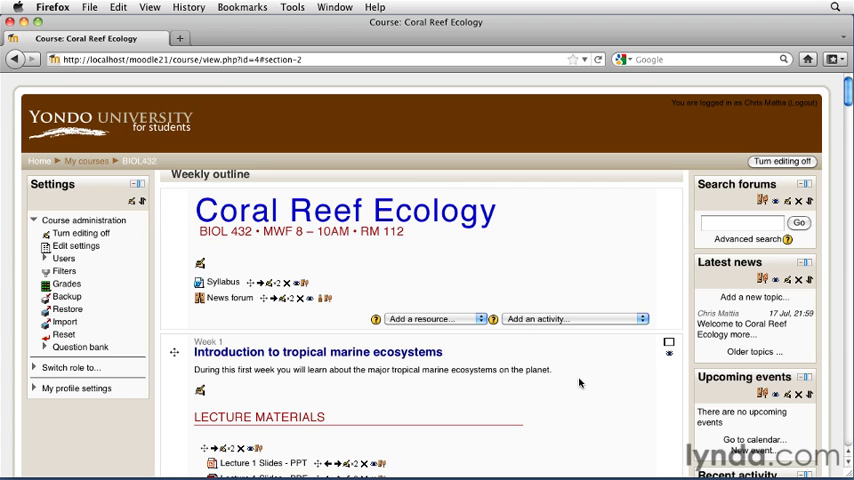
Step: Scroll to Week 2 'Coral reef structure and diversity' and open its 'Add a resource...' list
scroll(down, 3)
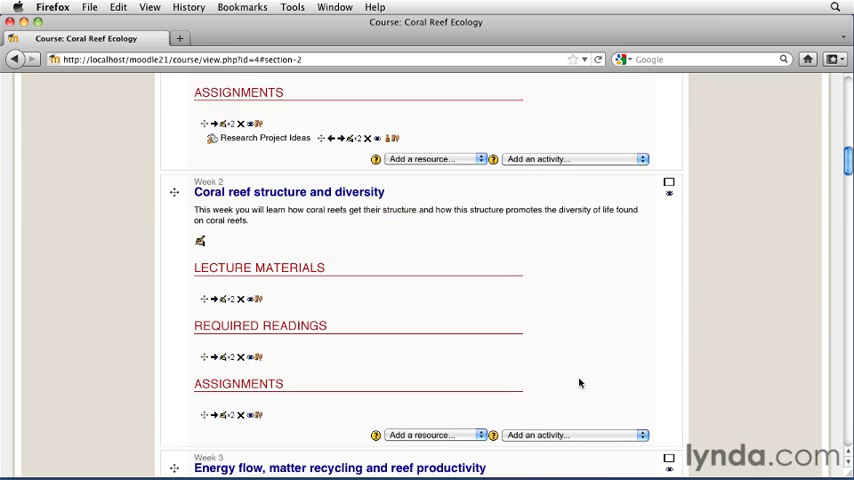
scroll(down, 3)
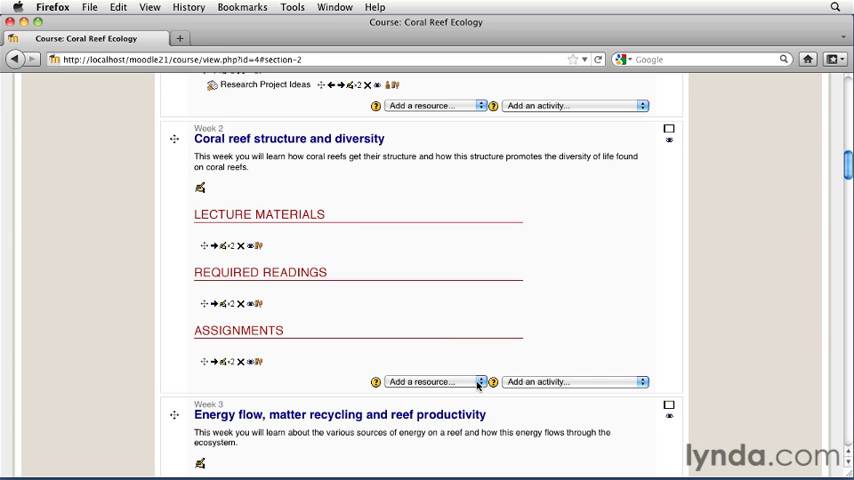
click(433, 381)
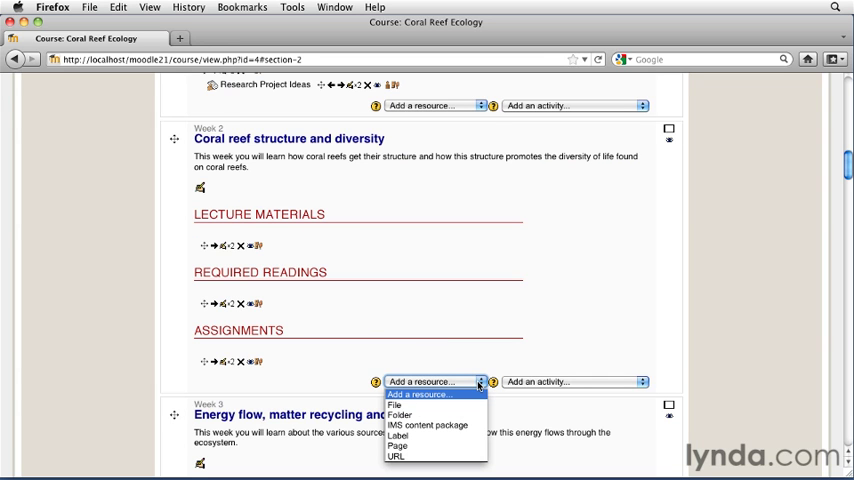
Step: Add a File resource named 'Week 2 Image Gallery' describing the ecological diversity of a coral reef
click(396, 404)
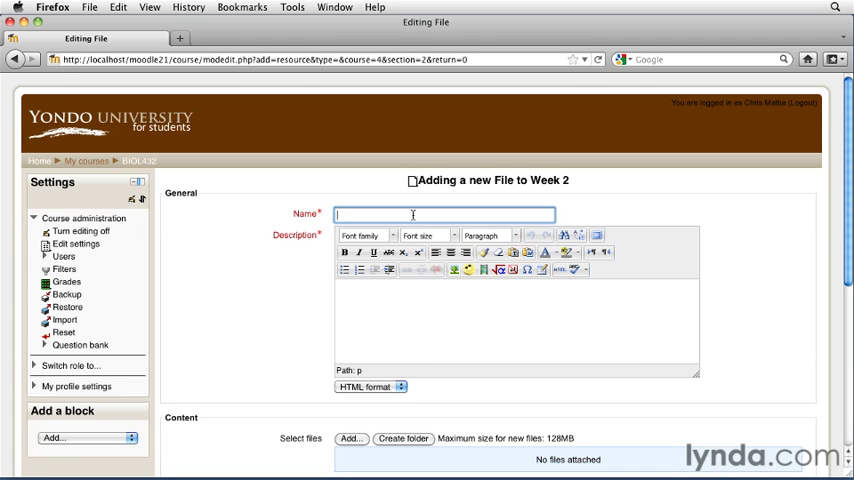
text(Week 2 Image Galle)
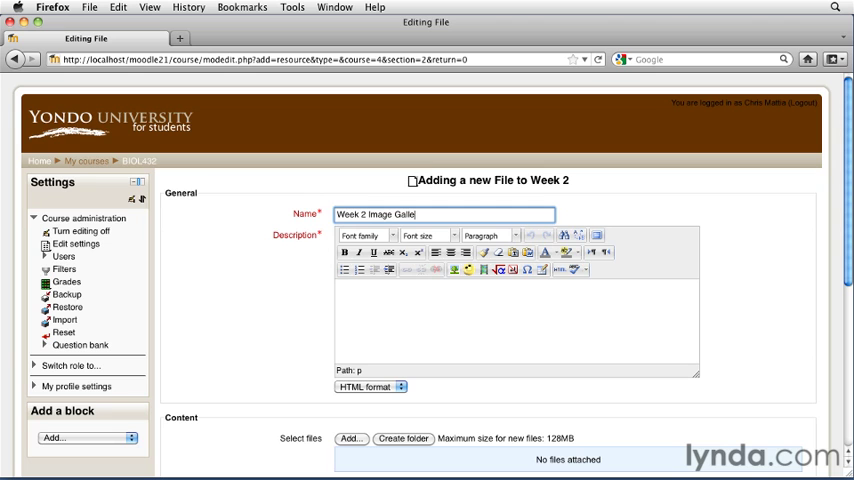
text(ry)
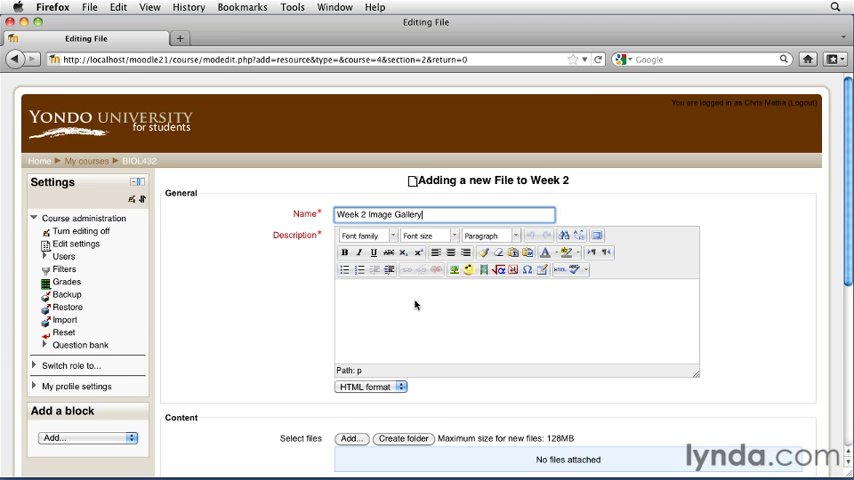
text(Images presented in class to display)
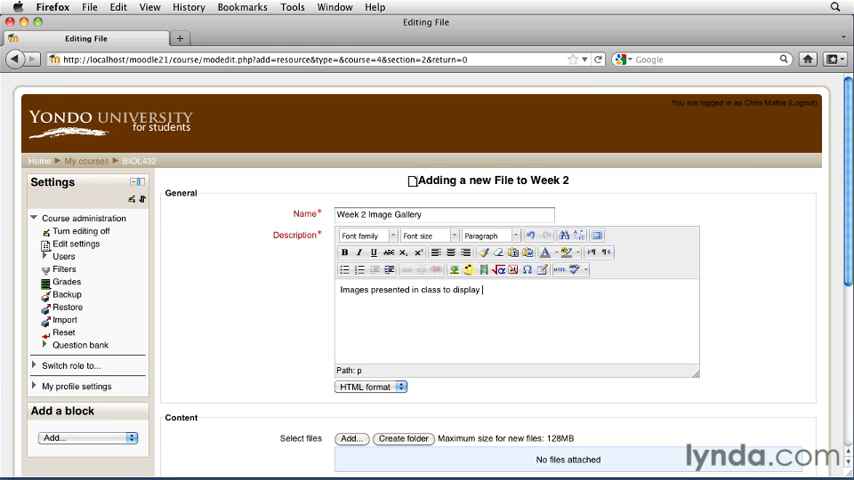
text(the ecological div)
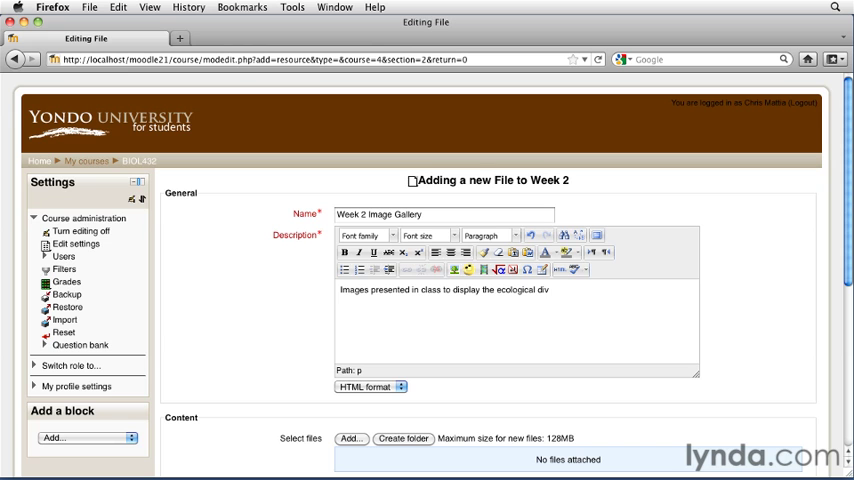
text(ersity of a)
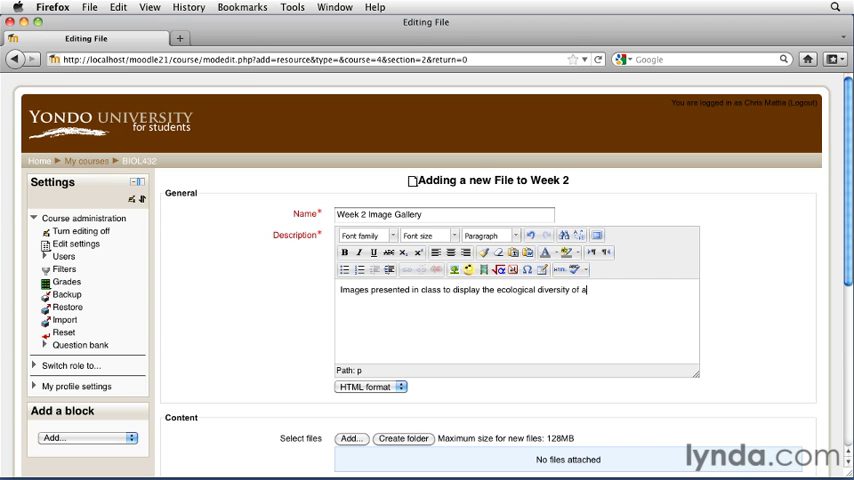
text(coral reef.)
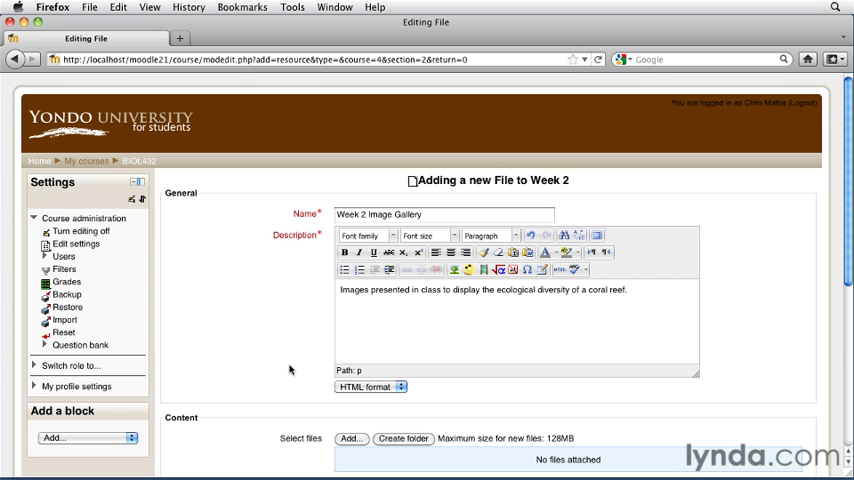
scroll(down, 3)
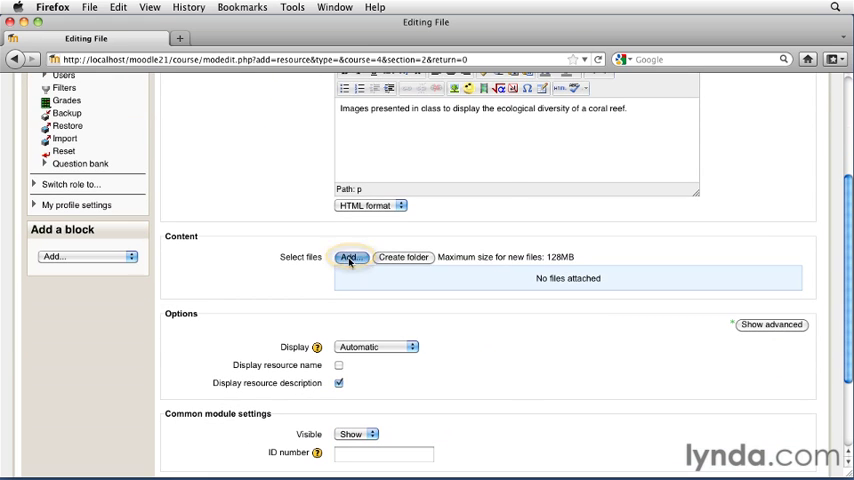
Step: Attach Week 2 Gallery.zip from Private files to the resource content
click(350, 257)
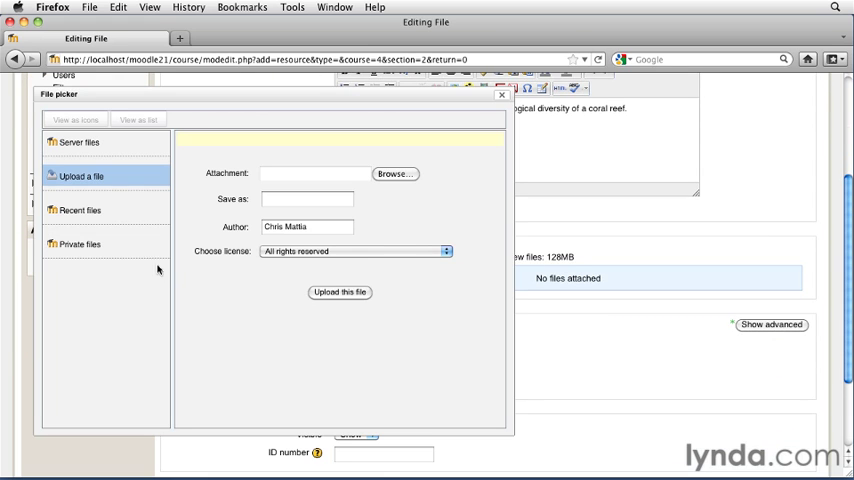
click(80, 244)
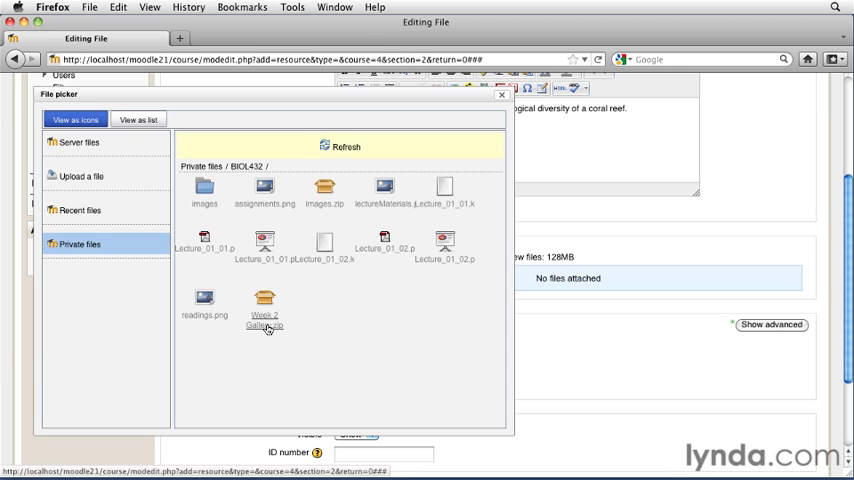
mouse_move(264, 310)
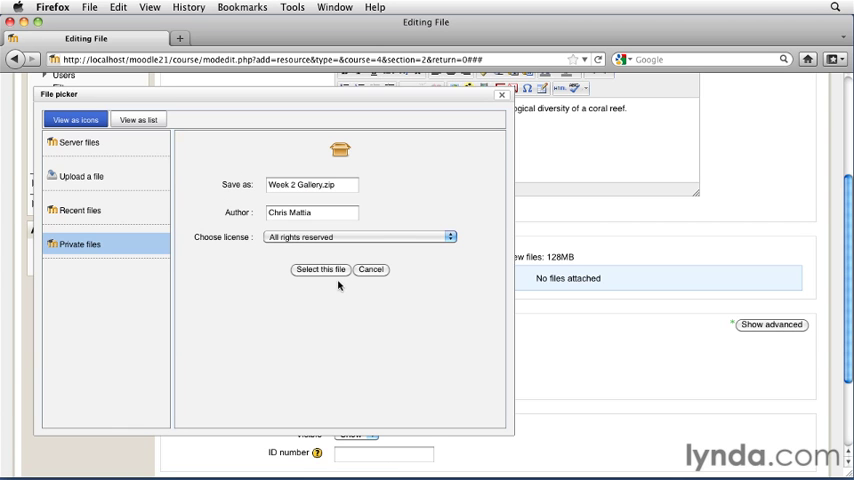
click(320, 269)
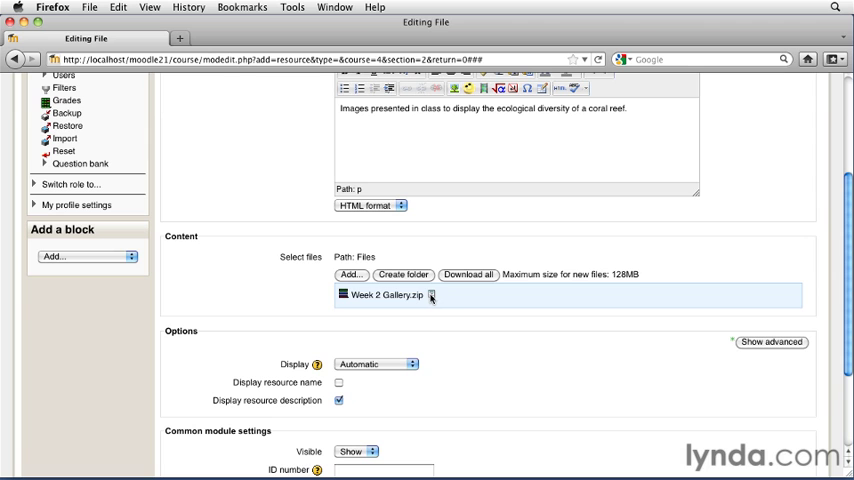
Step: Unzip Week 2 Gallery.zip and delete the unneeded __MACOSX folder
click(431, 294)
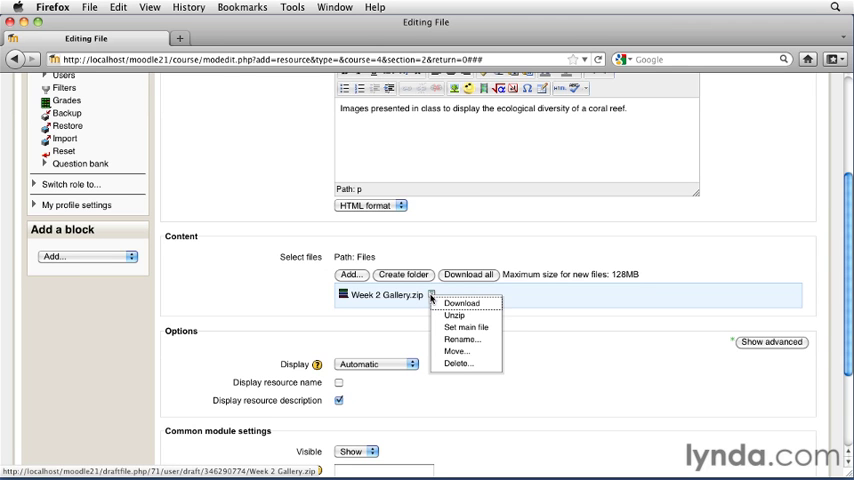
mouse_move(464, 320)
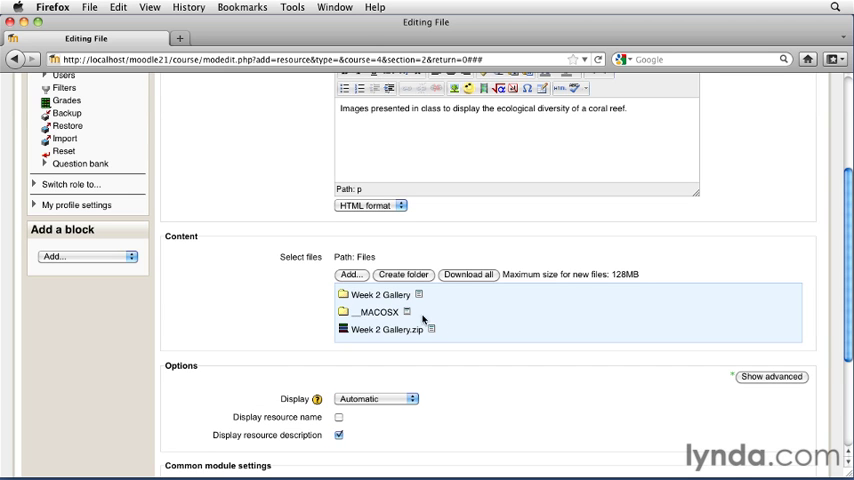
click(408, 311)
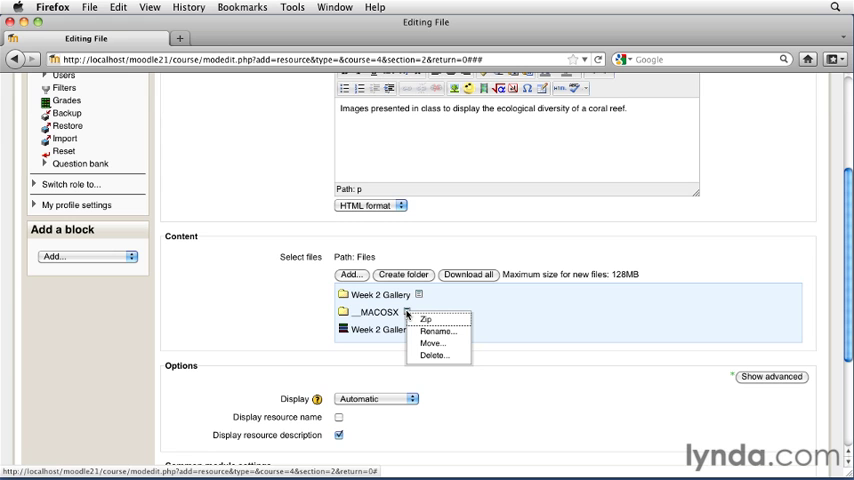
mouse_move(424, 343)
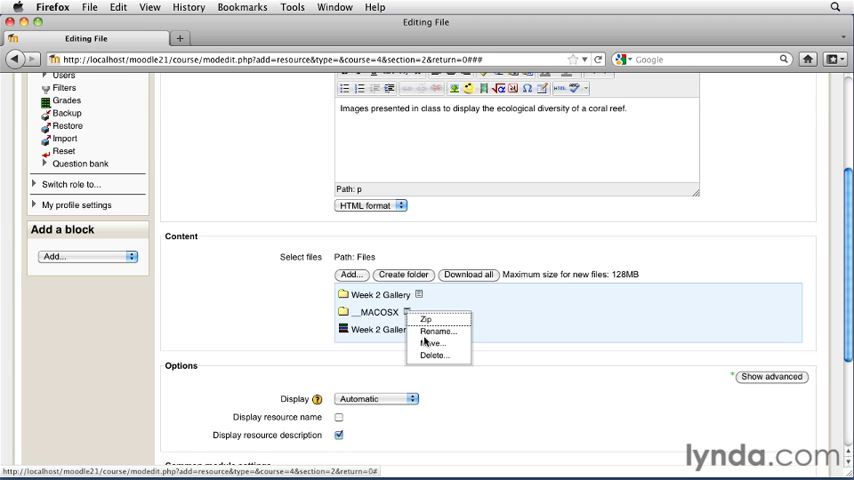
click(433, 356)
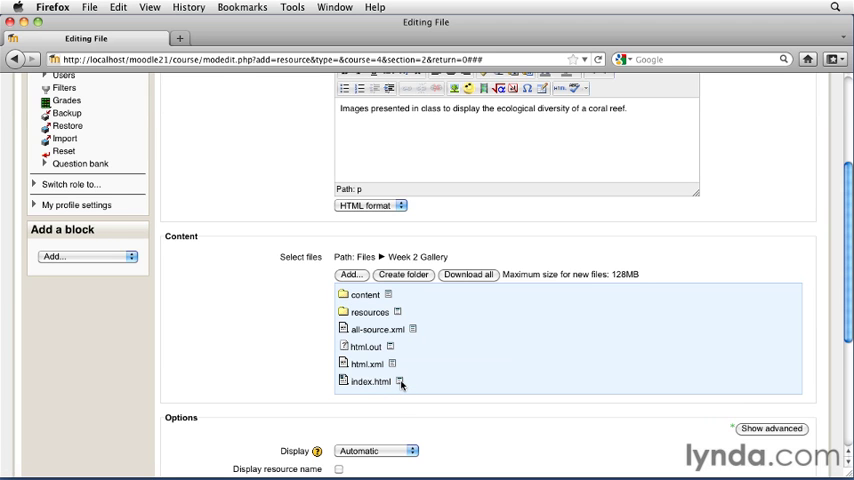
Step: Bring up the actions for index.html in the Week 2 Gallery folder
click(399, 382)
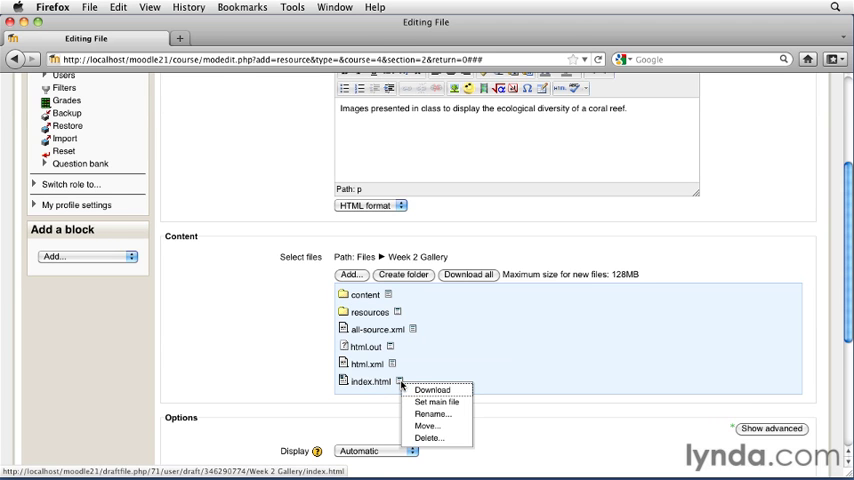
mouse_move(435, 401)
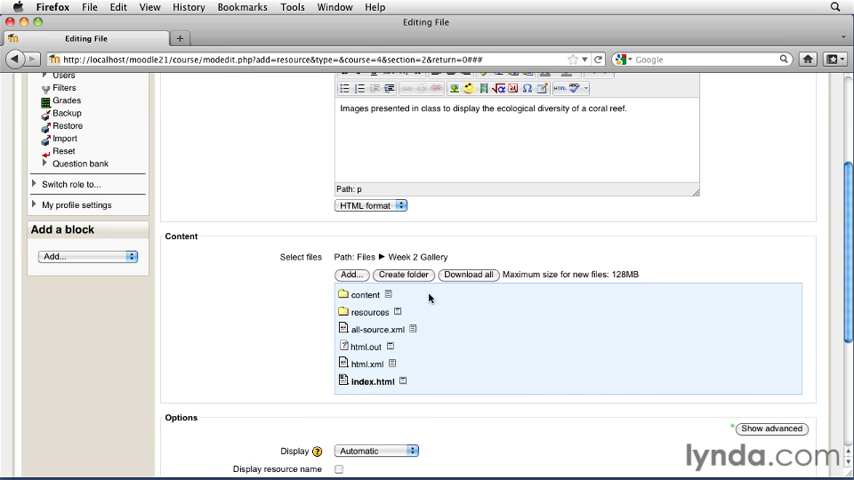
mouse_move(435, 374)
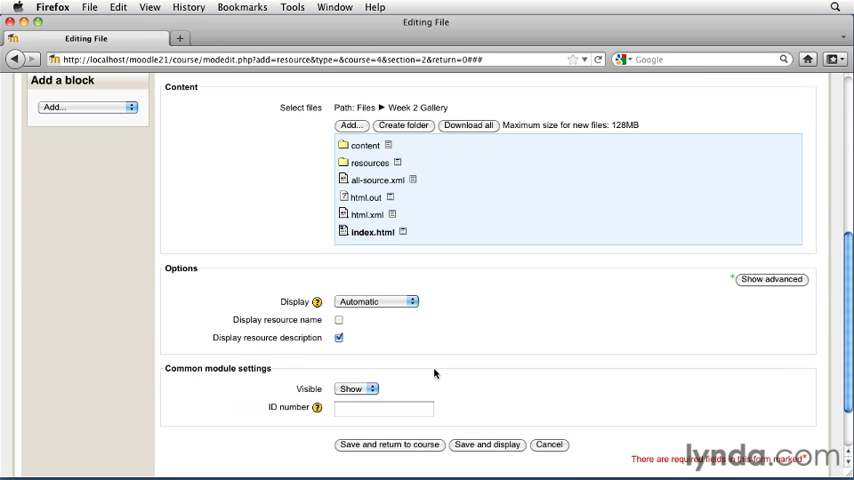
mouse_move(720, 291)
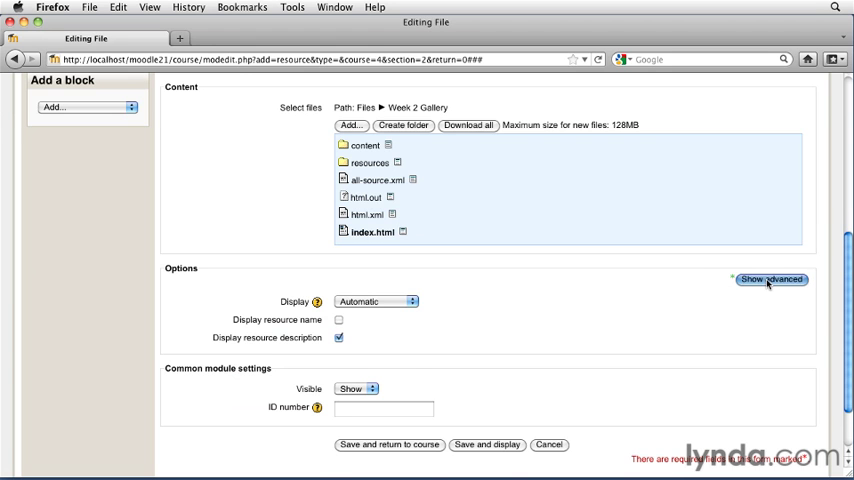
Step: Set Display to In pop-up with popup width 1024 and height 768
click(771, 279)
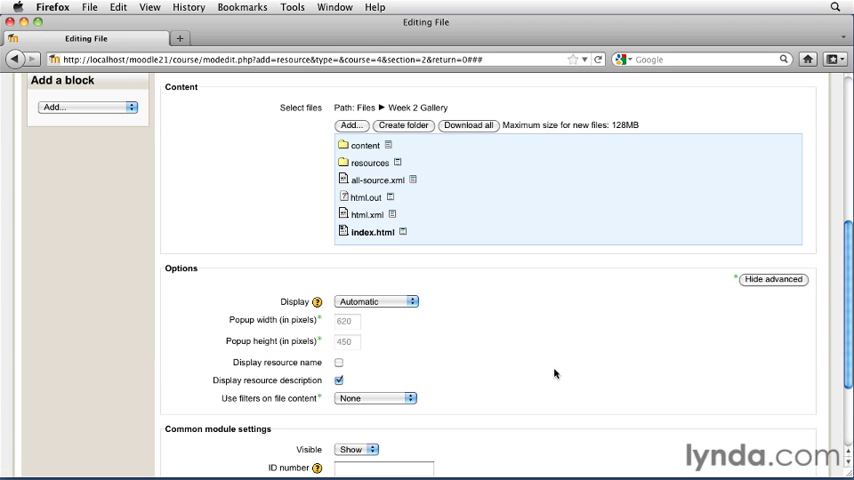
mouse_move(413, 302)
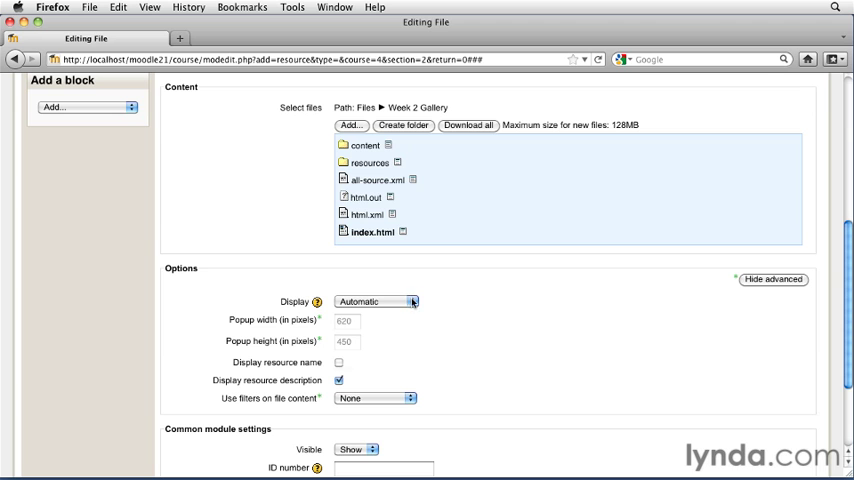
click(377, 301)
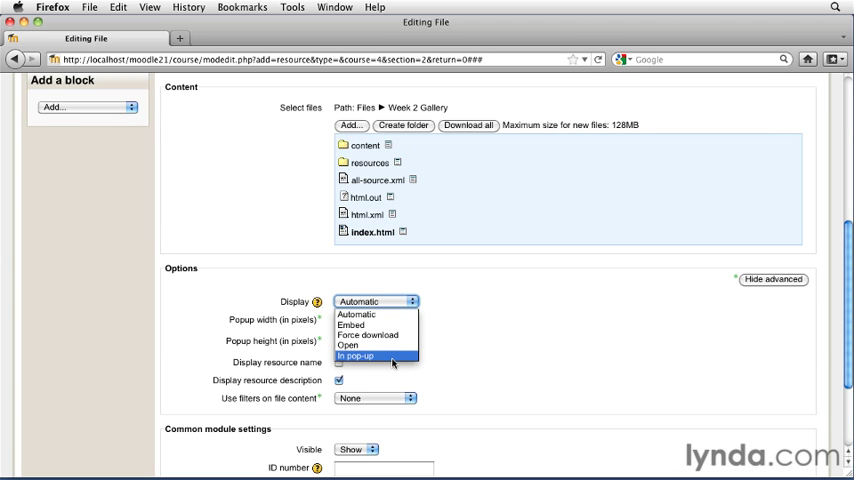
click(357, 356)
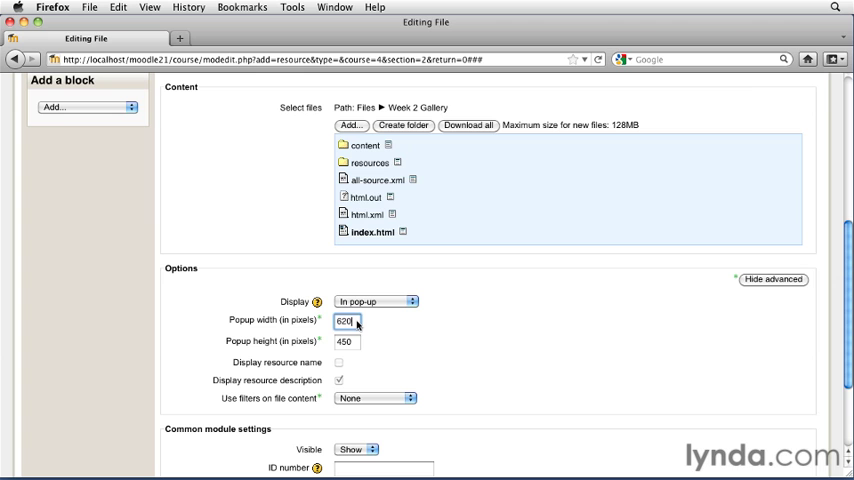
triple_click(345, 321)
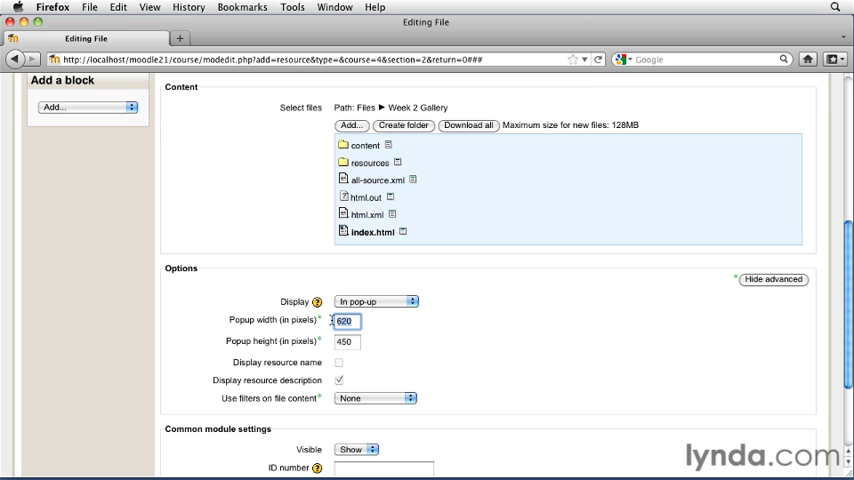
text(1024)
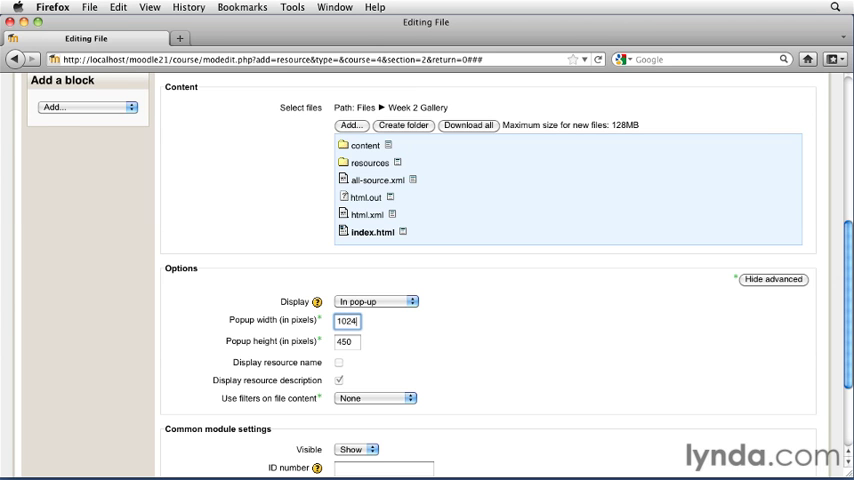
text(768)
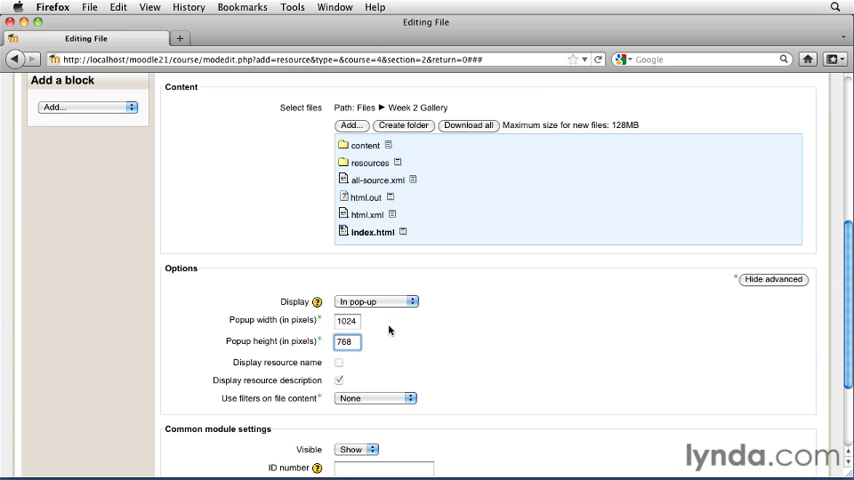
mouse_move(492, 419)
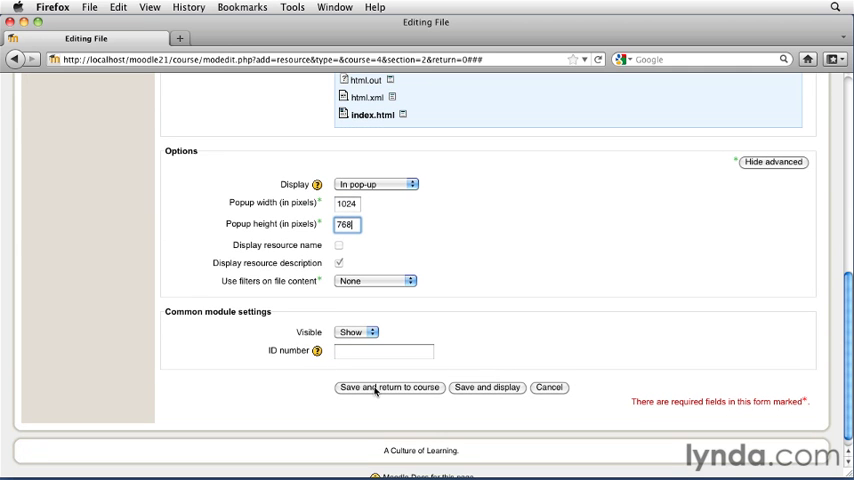
Step: Save the Week 2 Image Gallery resource and return to the course page
click(389, 387)
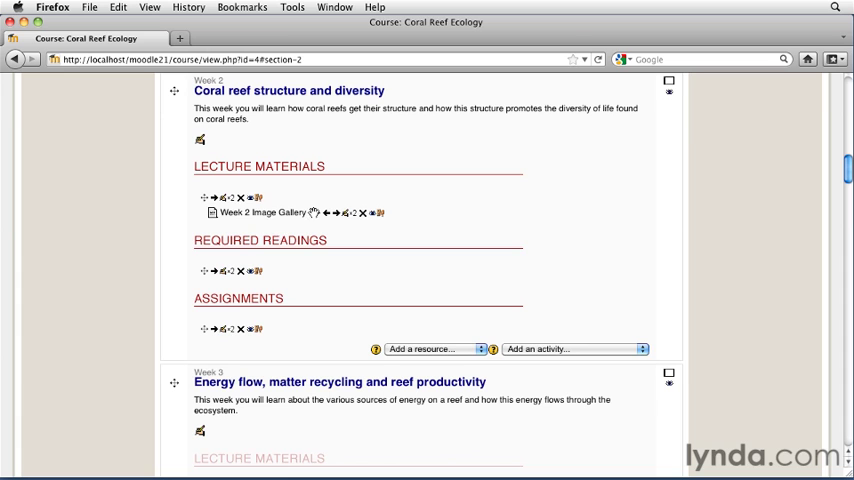
mouse_move(280, 224)
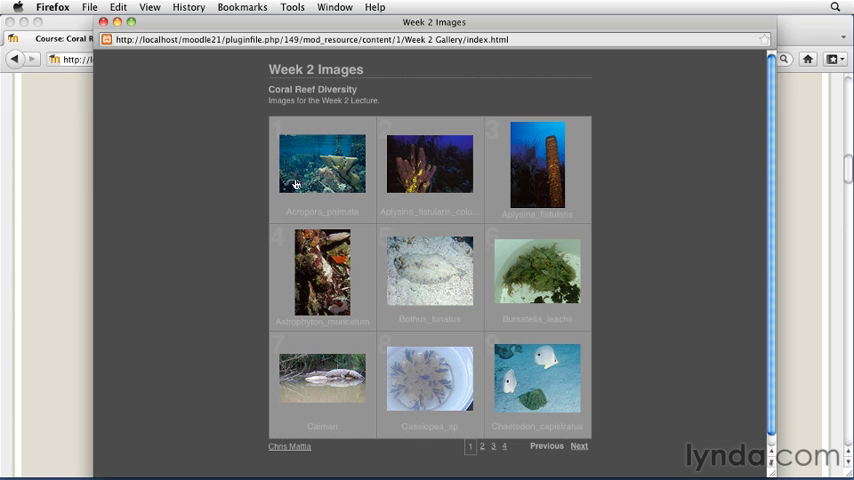
mouse_move(352, 216)
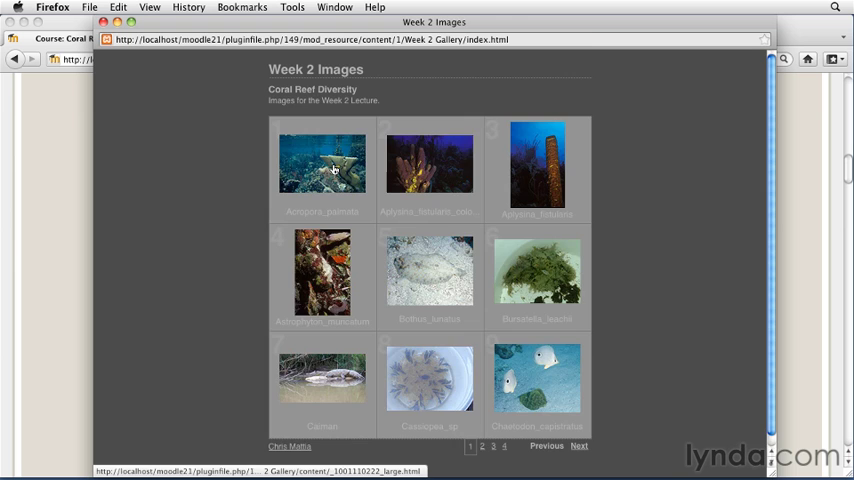
Step: Open the Acropora_palmata photo in the pop-up gallery and advance two images to Astrophyton_muricatum
click(322, 163)
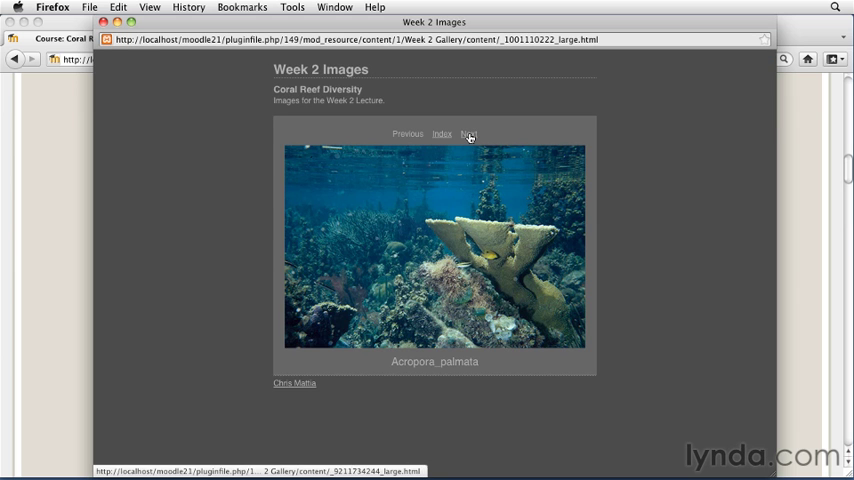
click(469, 133)
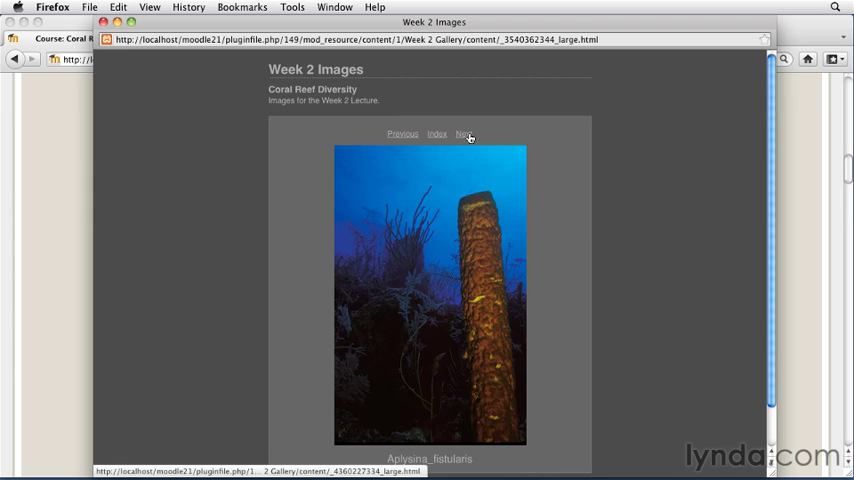
click(464, 133)
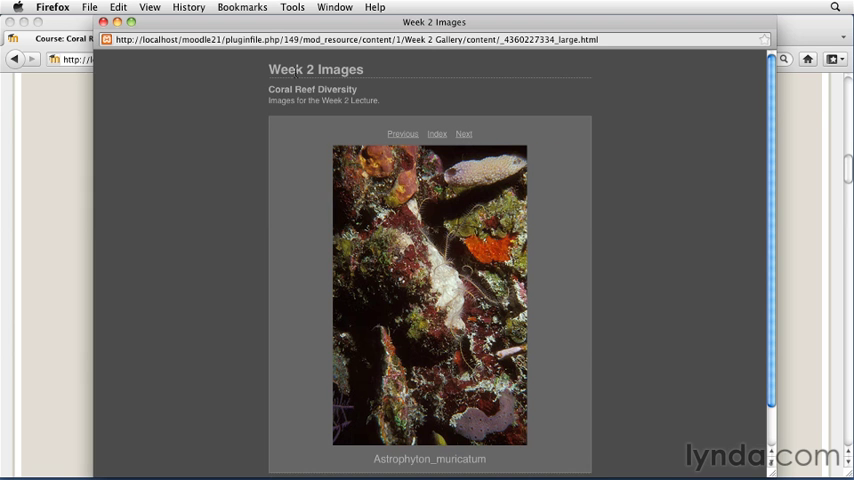